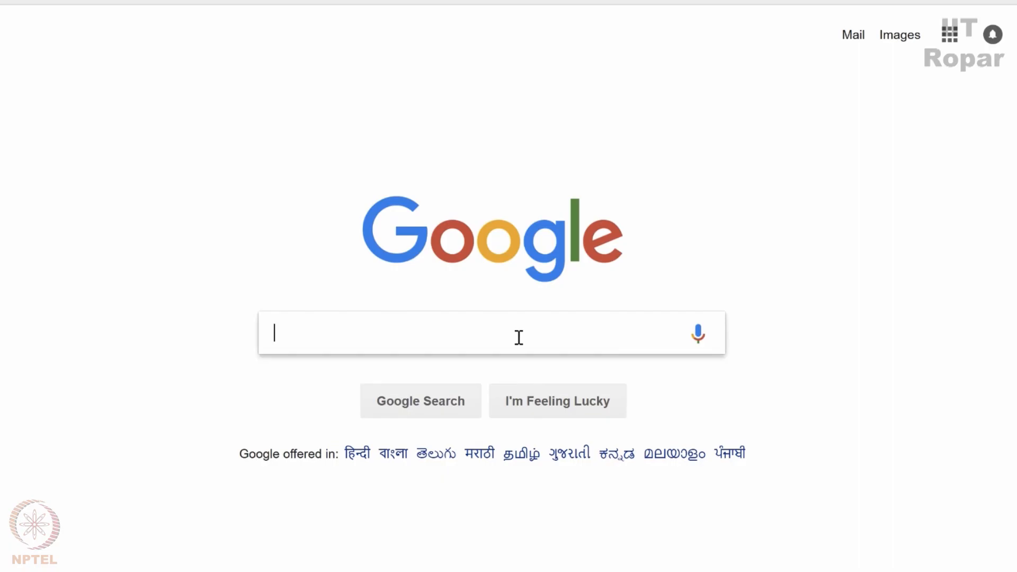
# Search Google for 'anaconda python'.
pyautogui.write('anaconda')
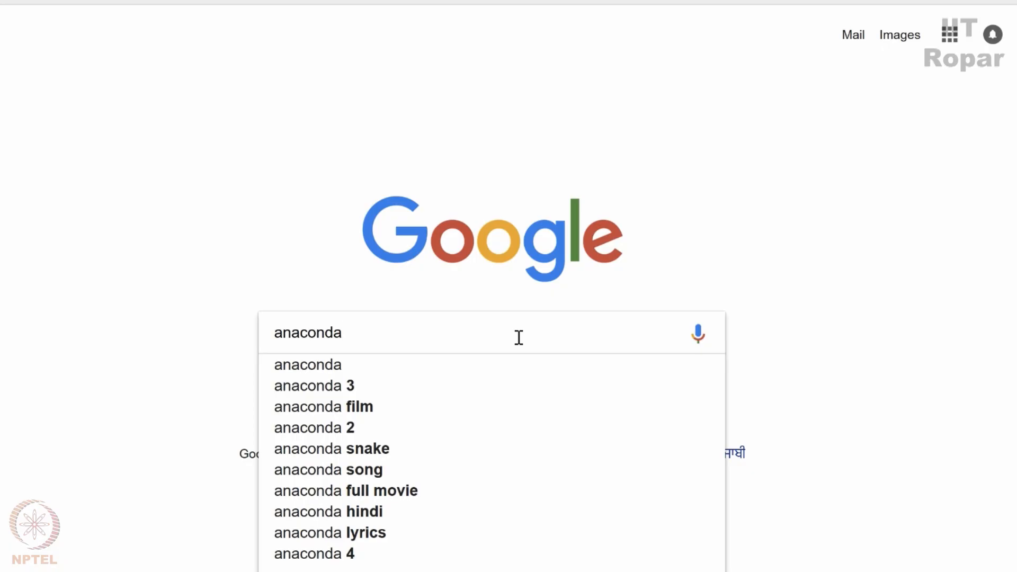
pyautogui.write('python')
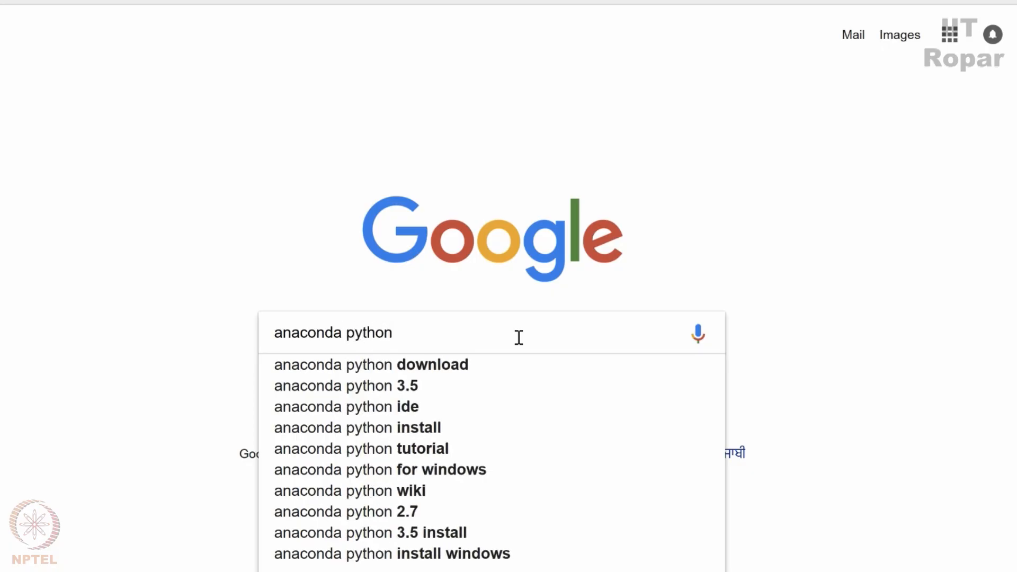
pyautogui.press('Enter')
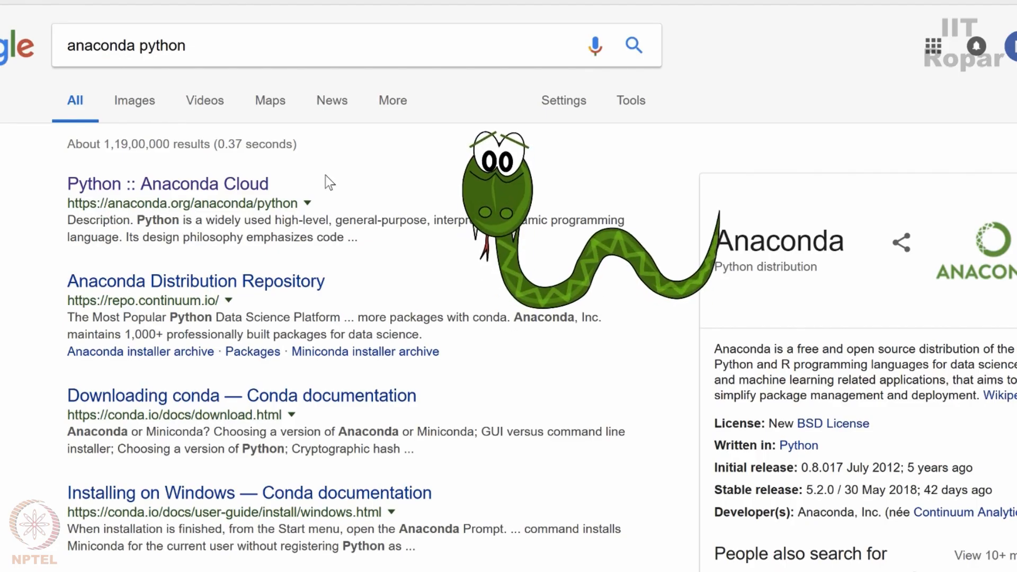
pyautogui.moveTo(207, 85)
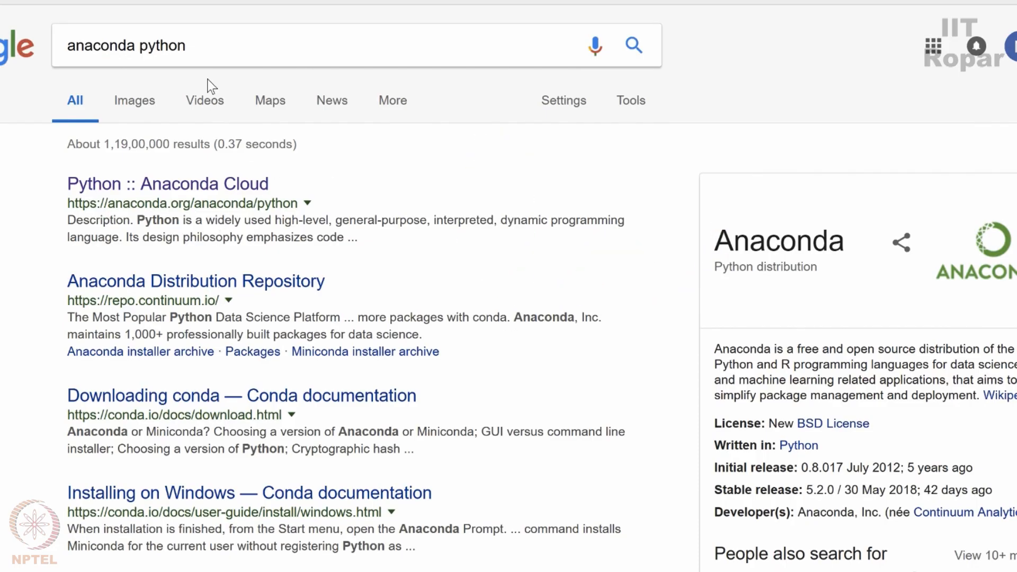
# Go to the anaconda.org website from the address bar suggestion.
pyautogui.scroll(-3)
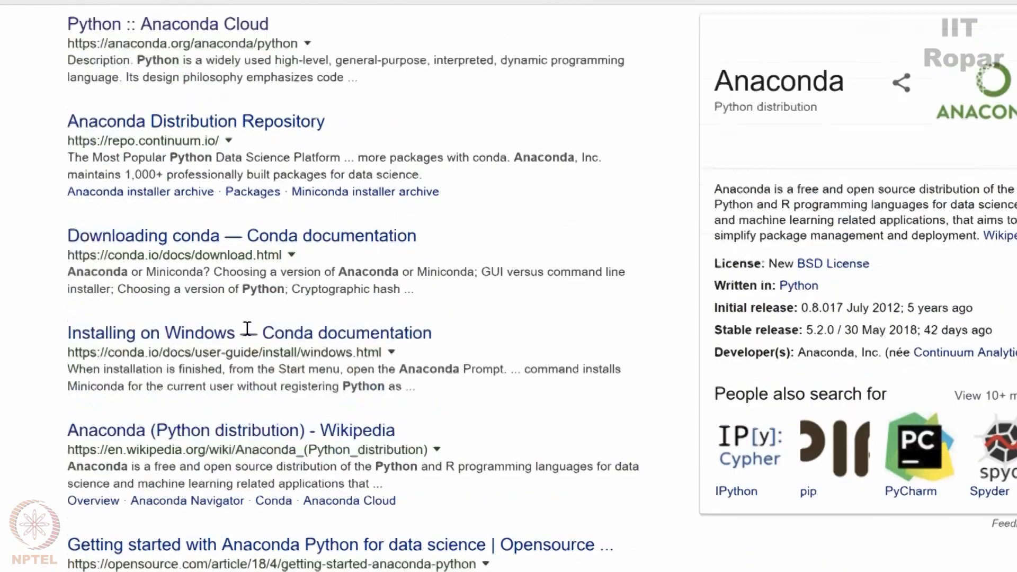
pyautogui.scroll(3)
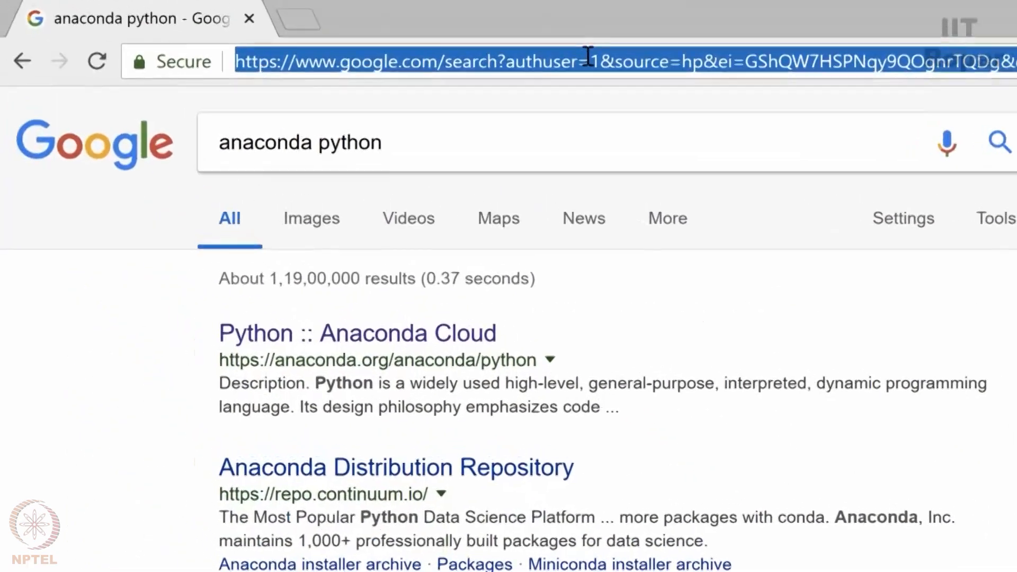
pyautogui.write('anaconda')
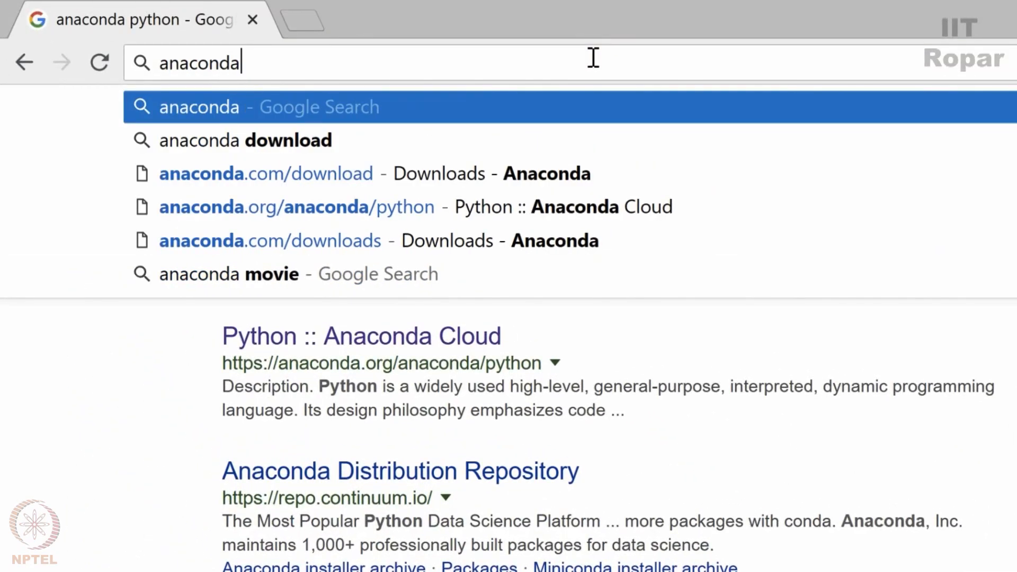
pyautogui.write('.orf')
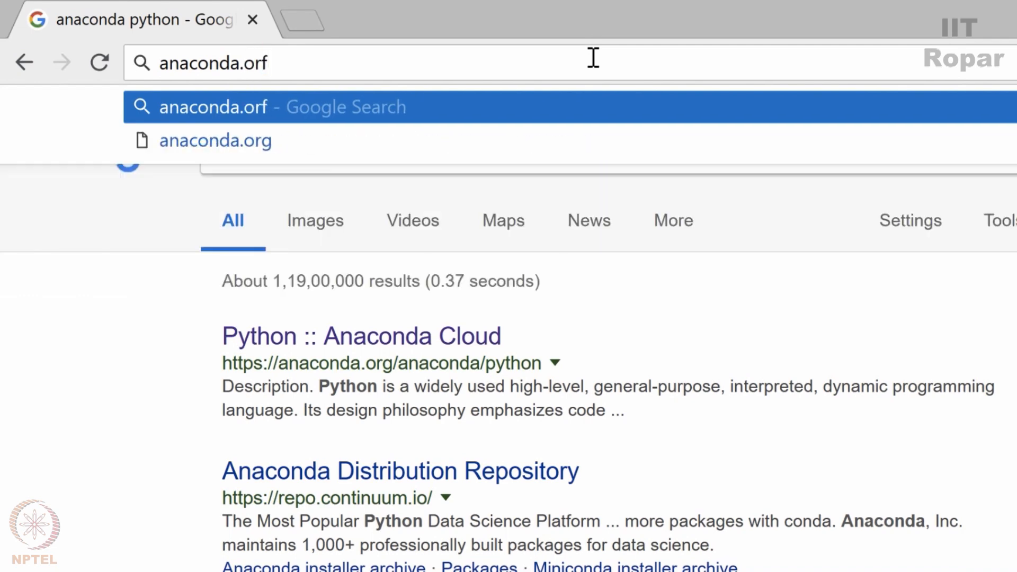
pyautogui.click(214, 141)
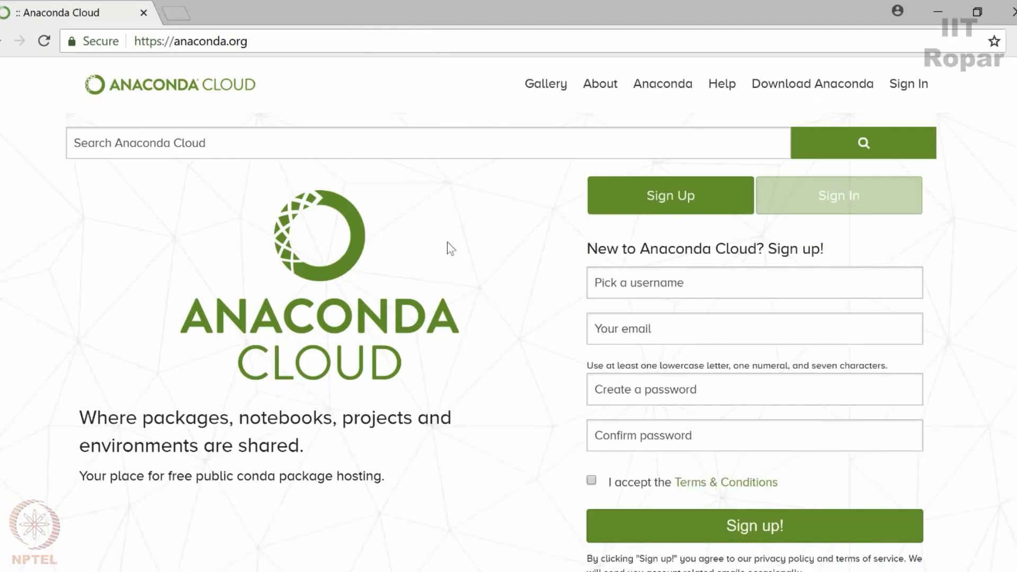
pyautogui.scroll(-3)
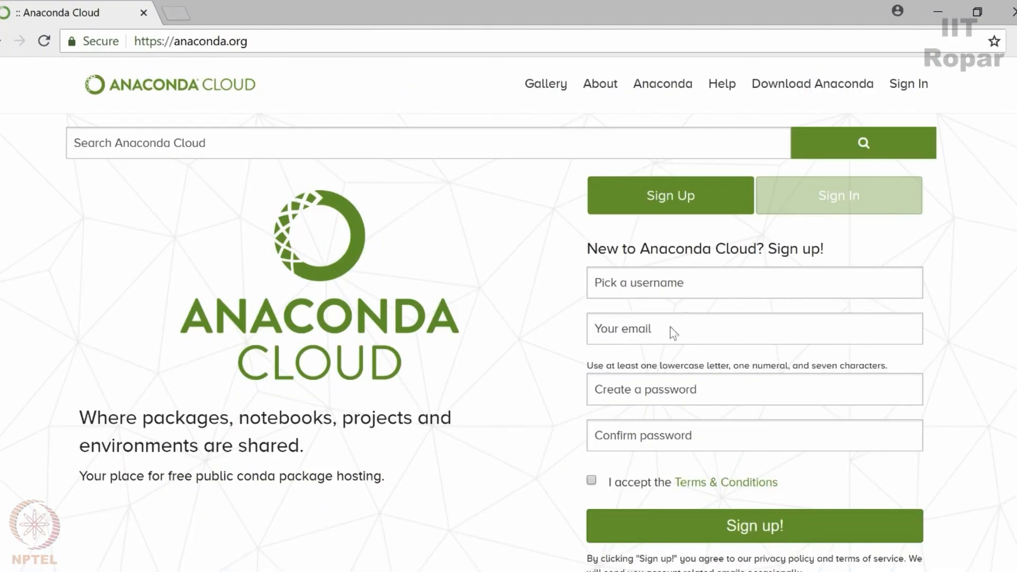
pyautogui.moveTo(974, 354)
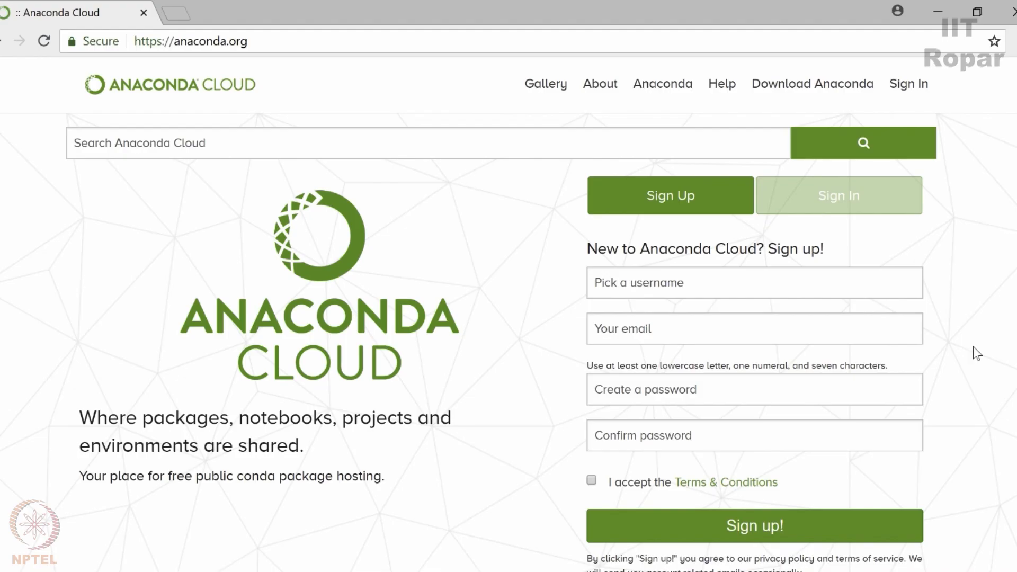
pyautogui.moveTo(595, 133)
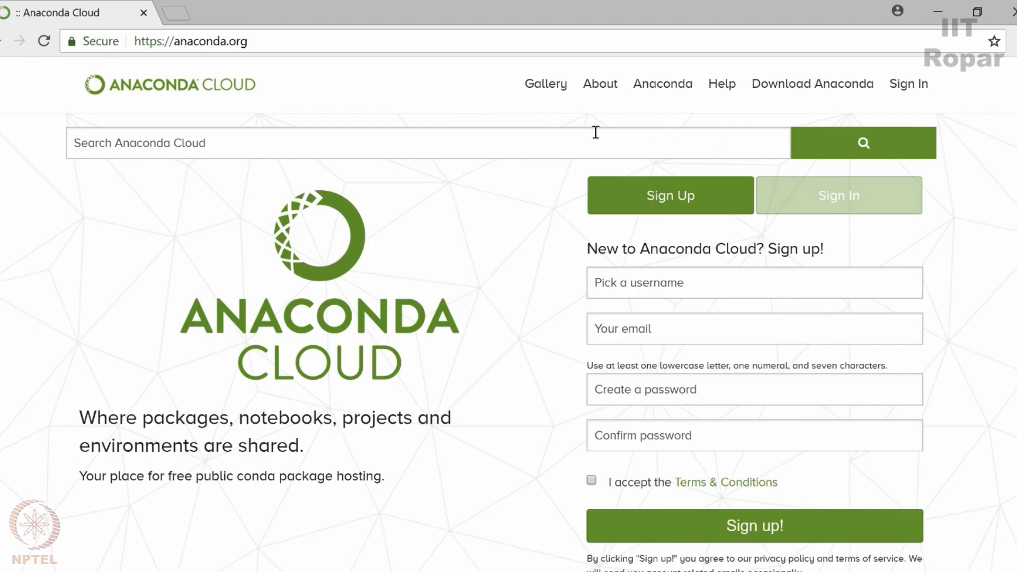
pyautogui.moveTo(810, 92)
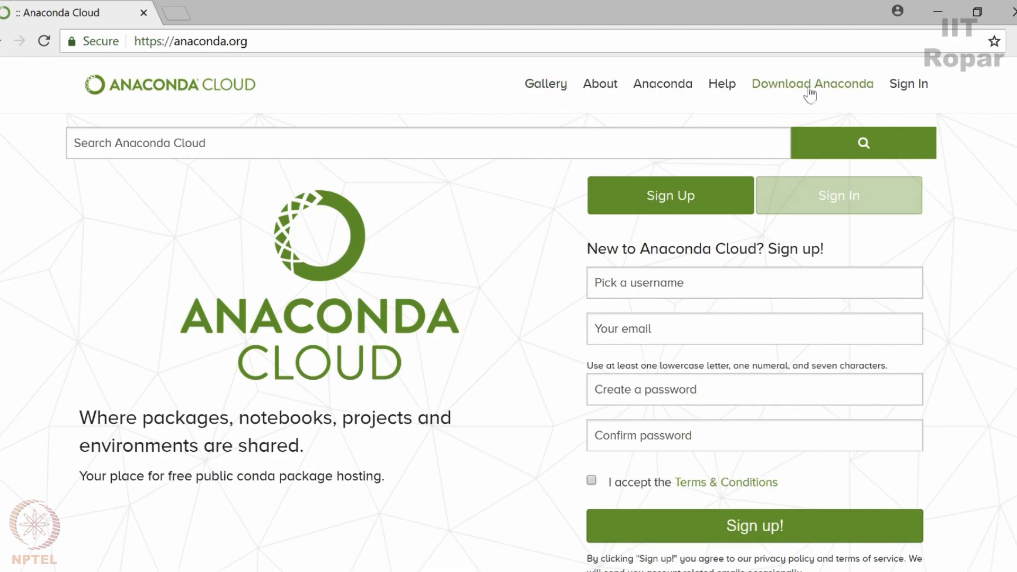
pyautogui.moveTo(817, 88)
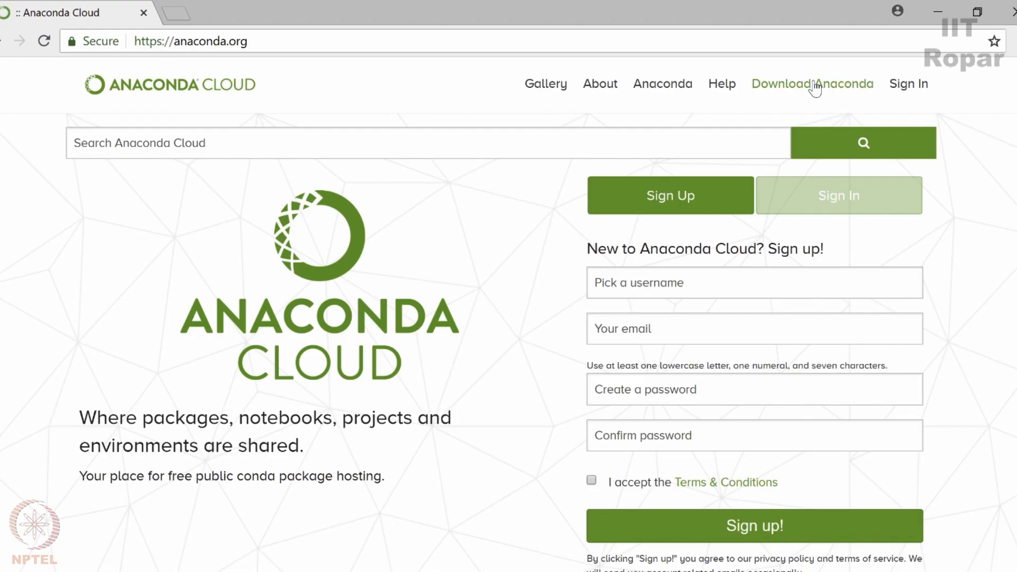
# Open Download Anaconda and pick the Windows installers.
pyautogui.click(813, 83)
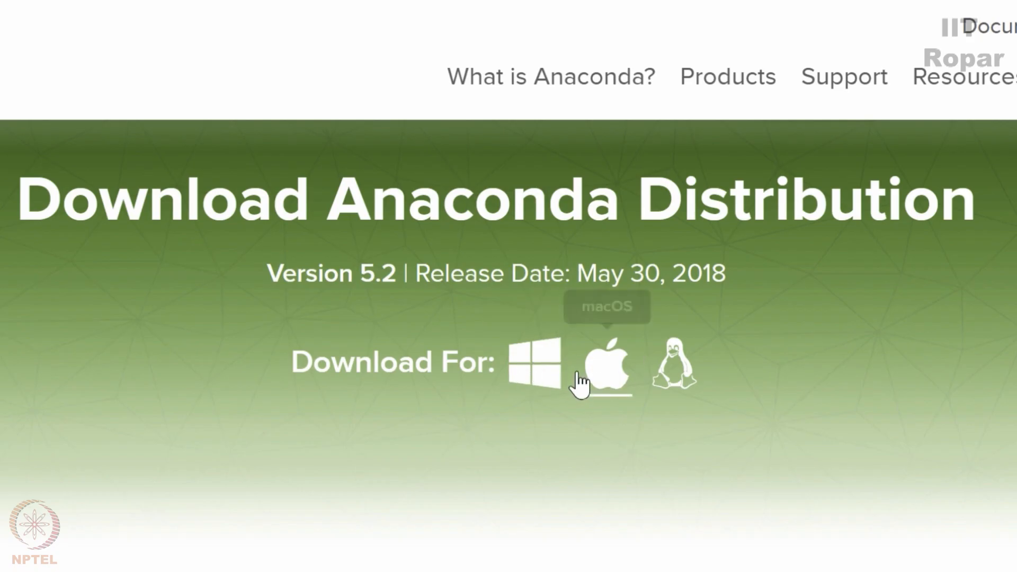
pyautogui.moveTo(894, 522)
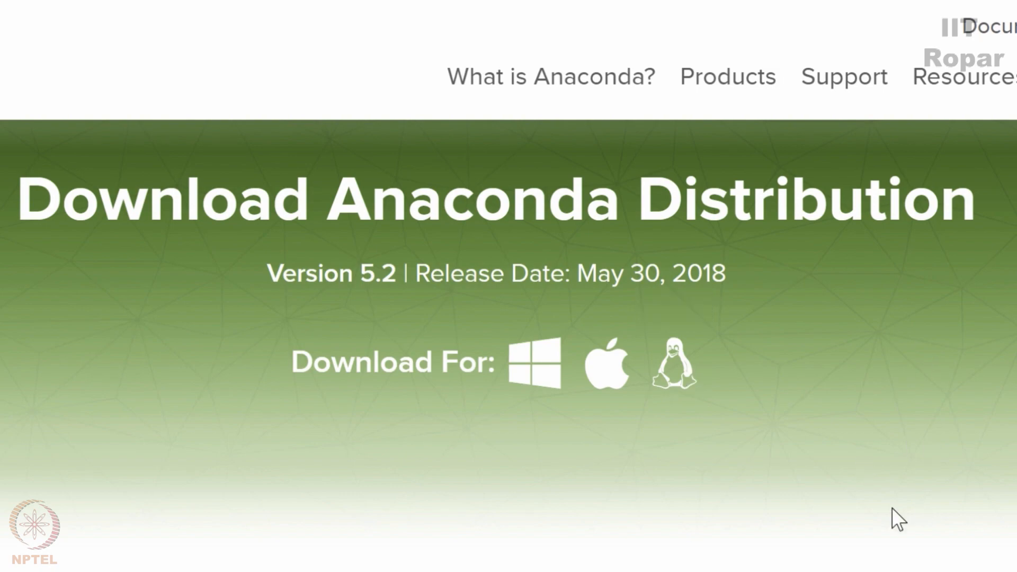
pyautogui.moveTo(879, 502)
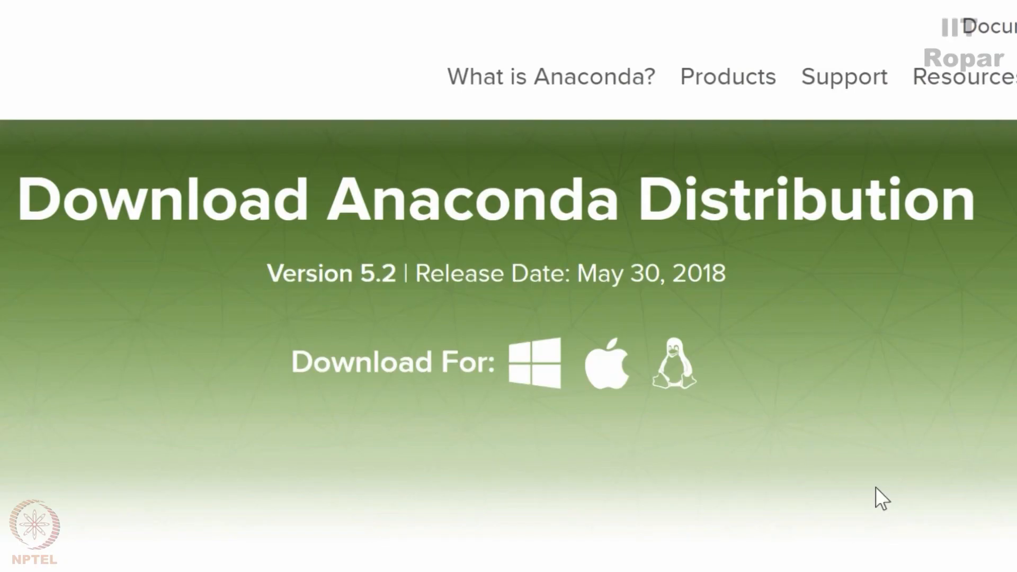
pyautogui.moveTo(890, 462)
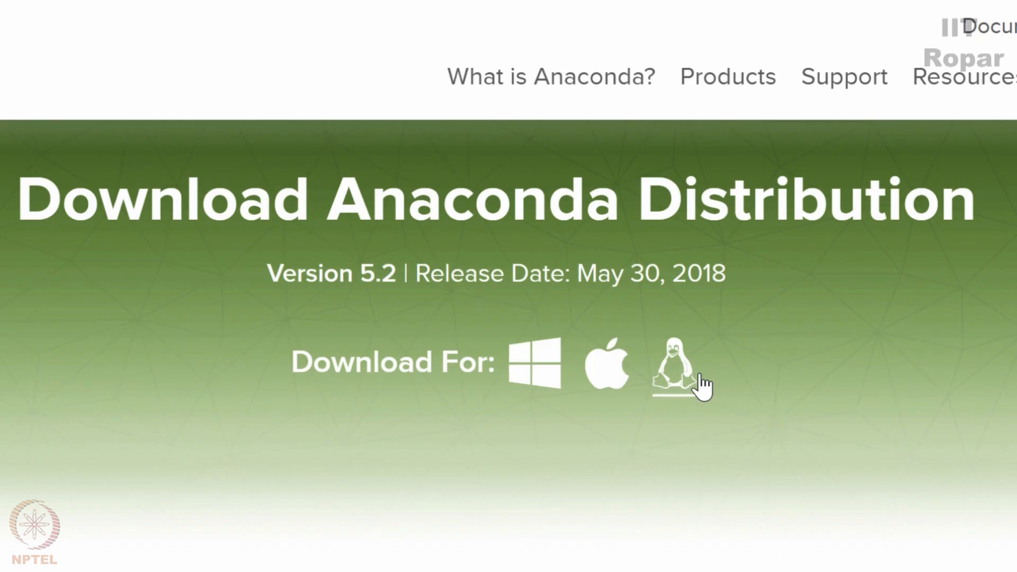
pyautogui.moveTo(607, 366)
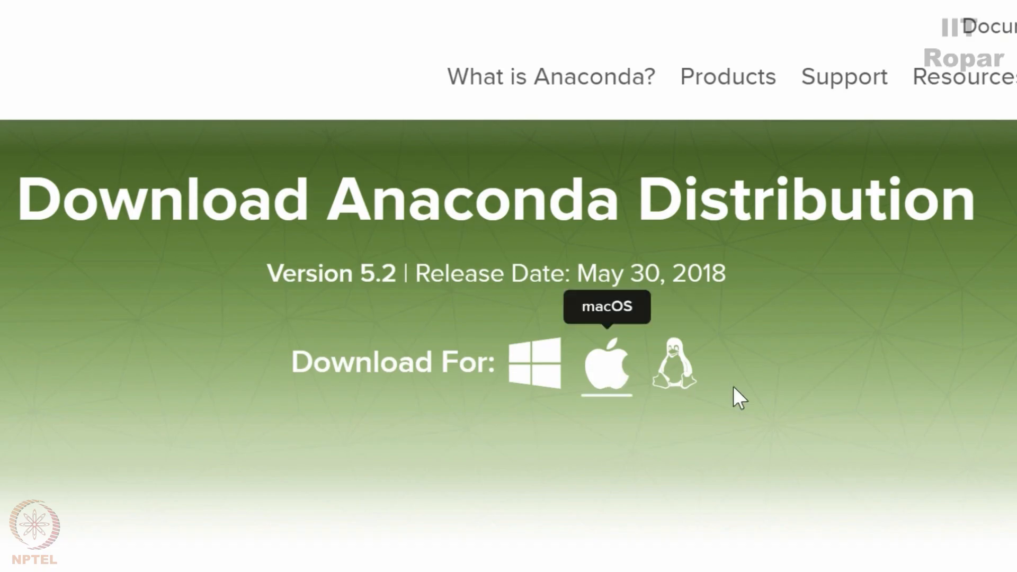
pyautogui.moveTo(757, 416)
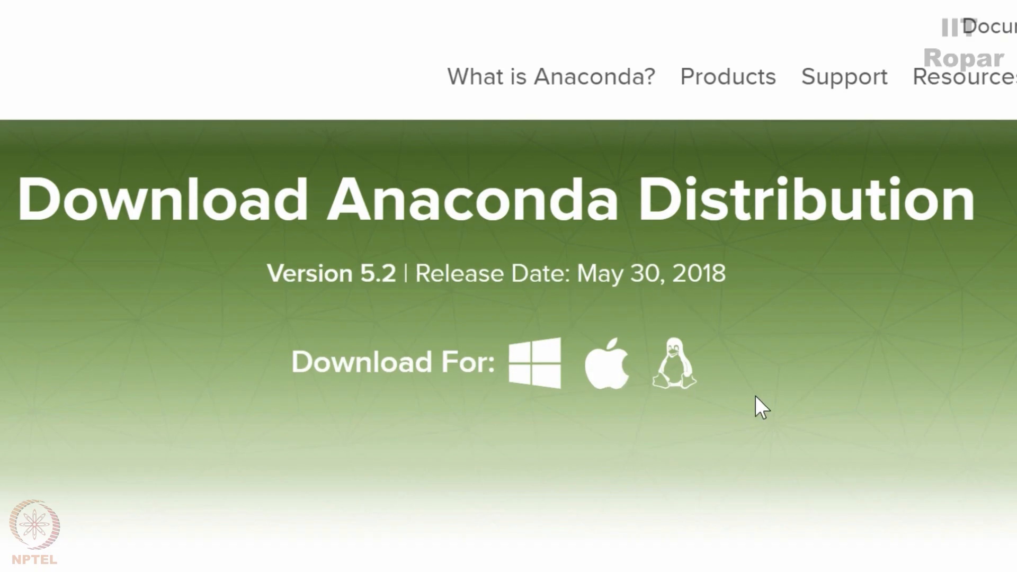
pyautogui.moveTo(786, 539)
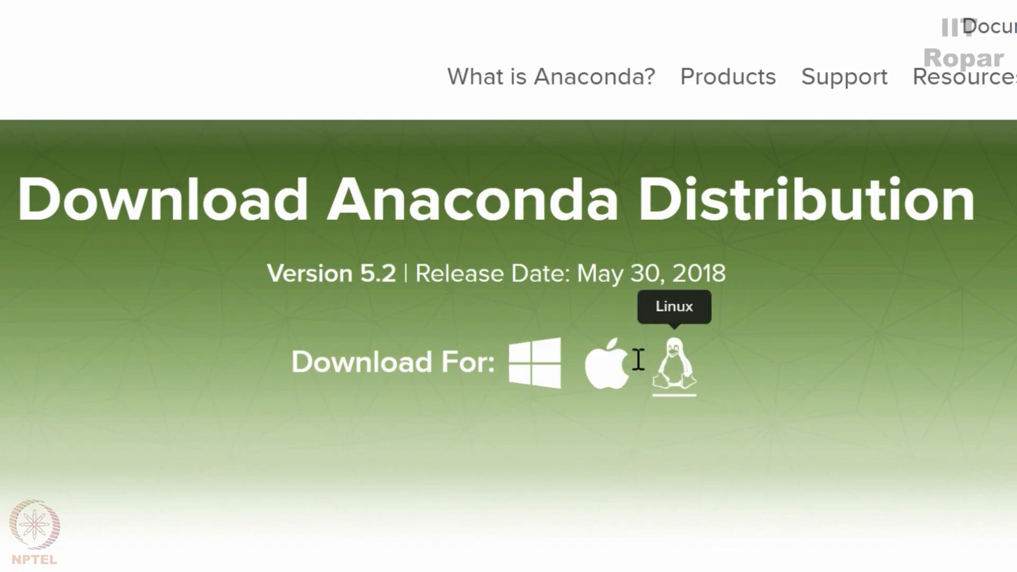
pyautogui.moveTo(600, 424)
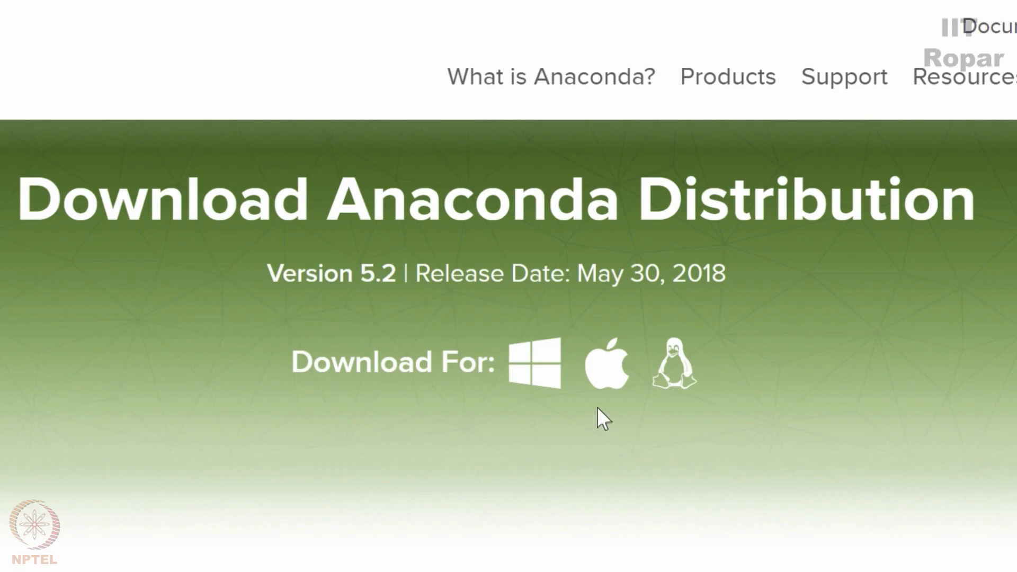
pyautogui.moveTo(536, 365)
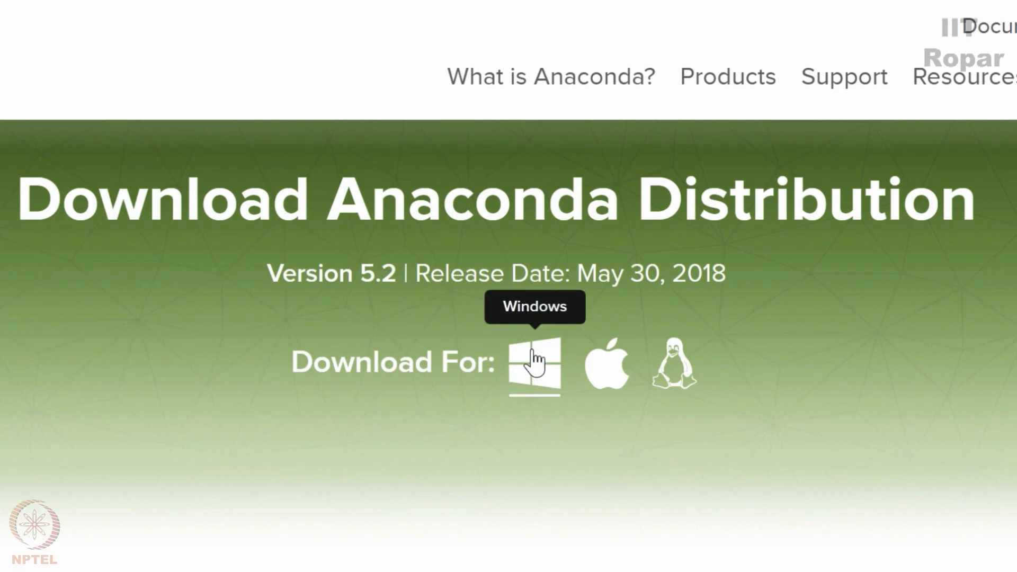
pyautogui.click(538, 366)
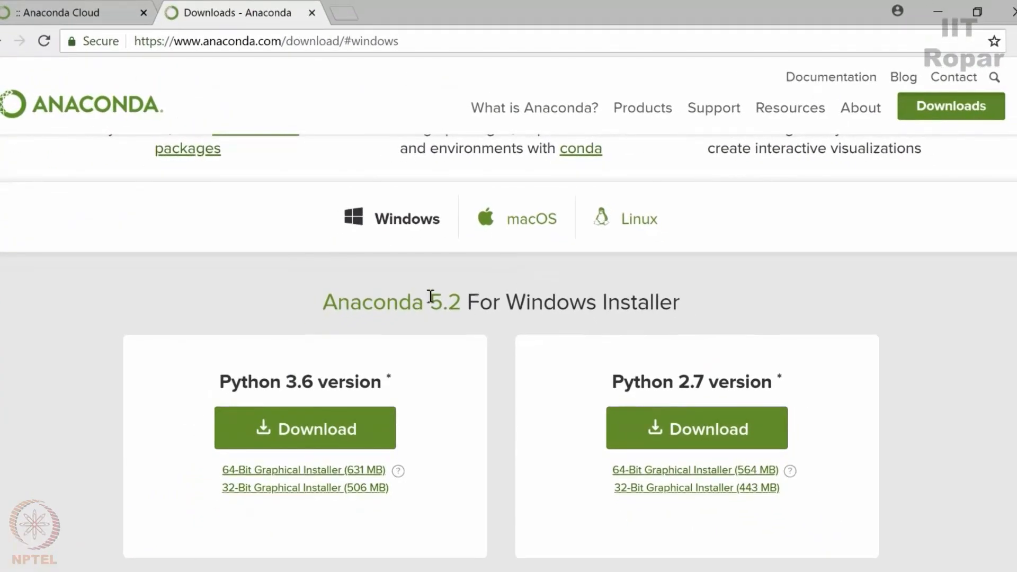
pyautogui.moveTo(426, 311)
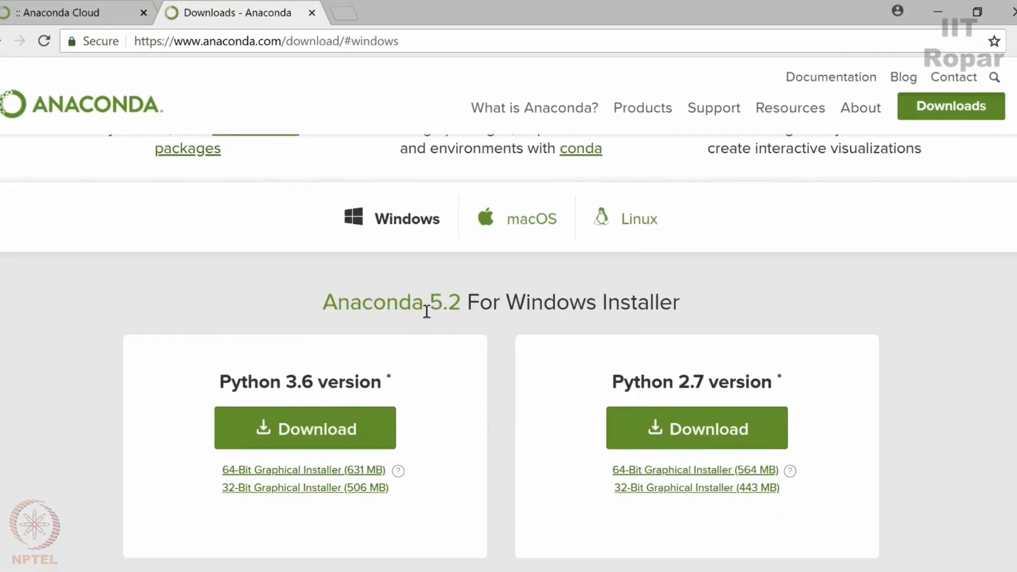
pyautogui.moveTo(392, 349)
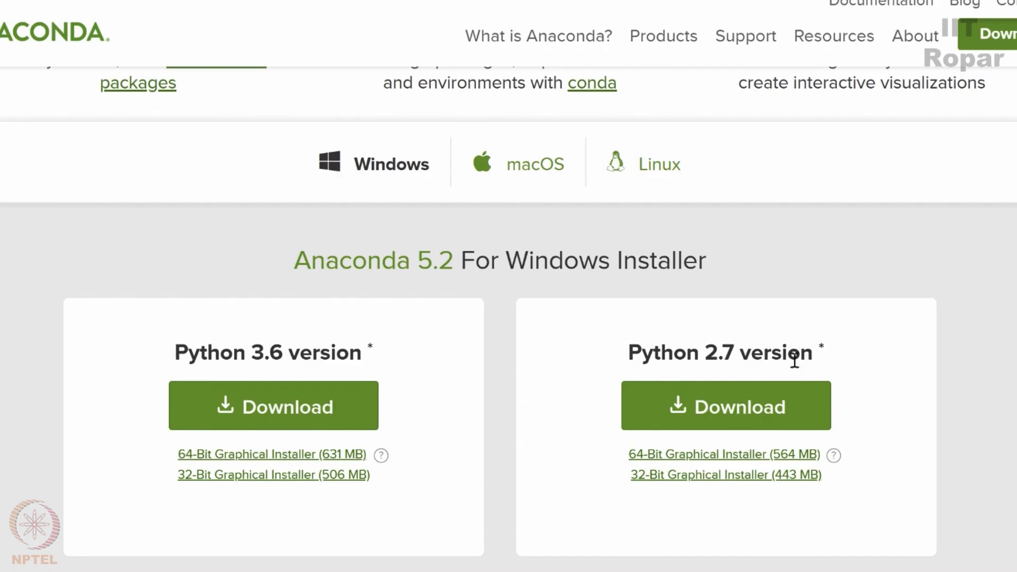
pyautogui.moveTo(608, 298)
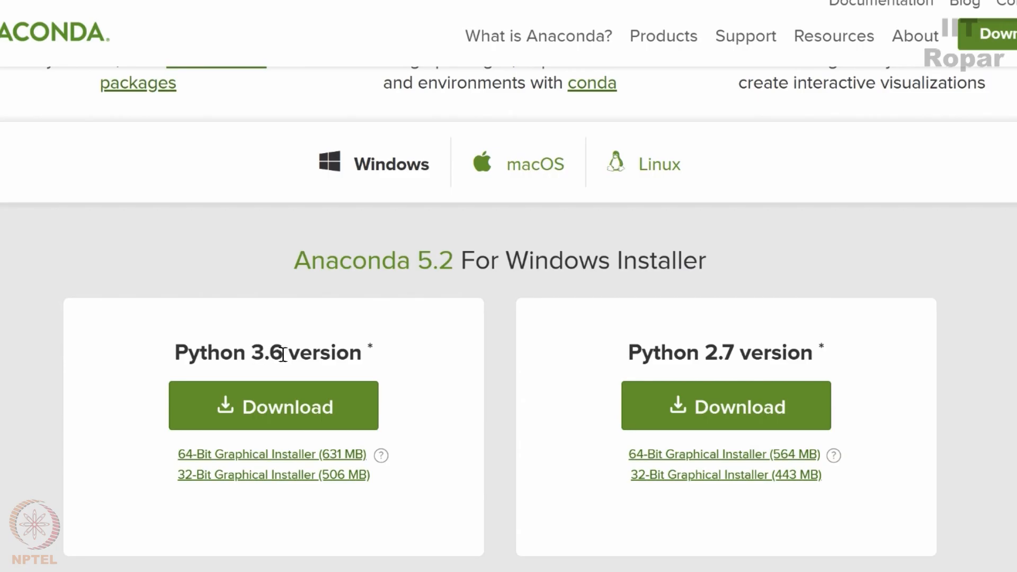
pyautogui.moveTo(434, 364)
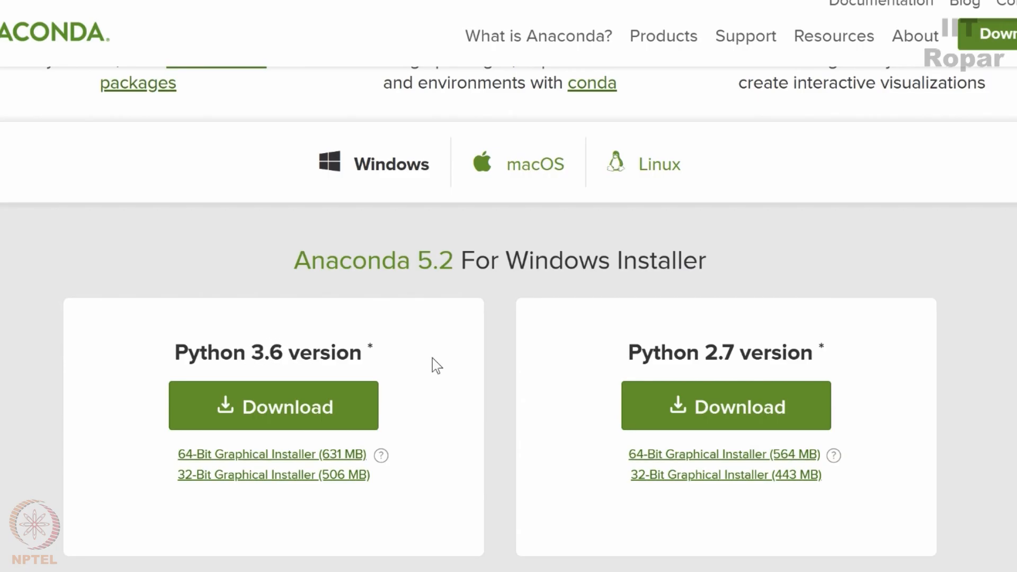
pyautogui.moveTo(495, 384)
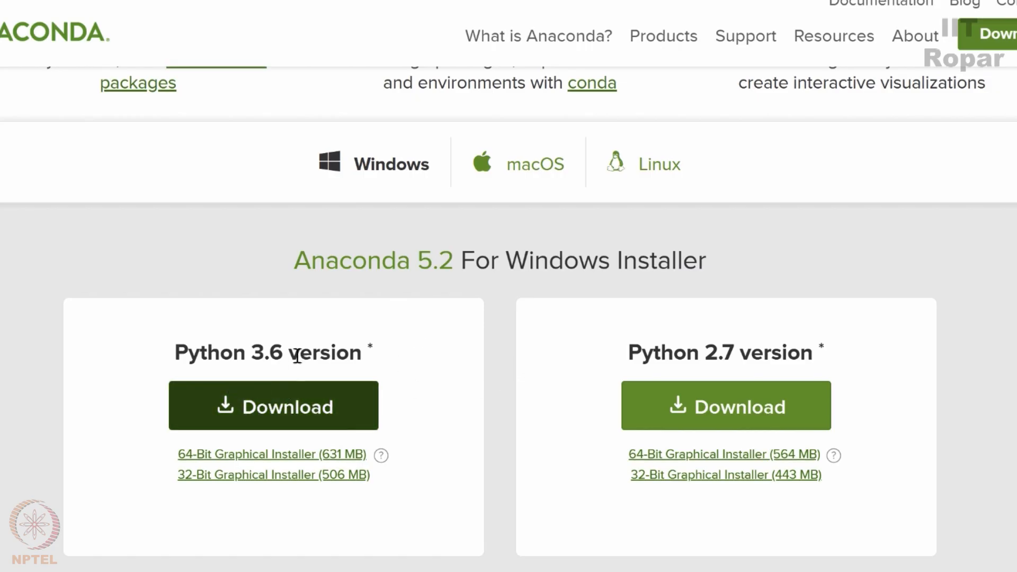
pyautogui.moveTo(702, 349)
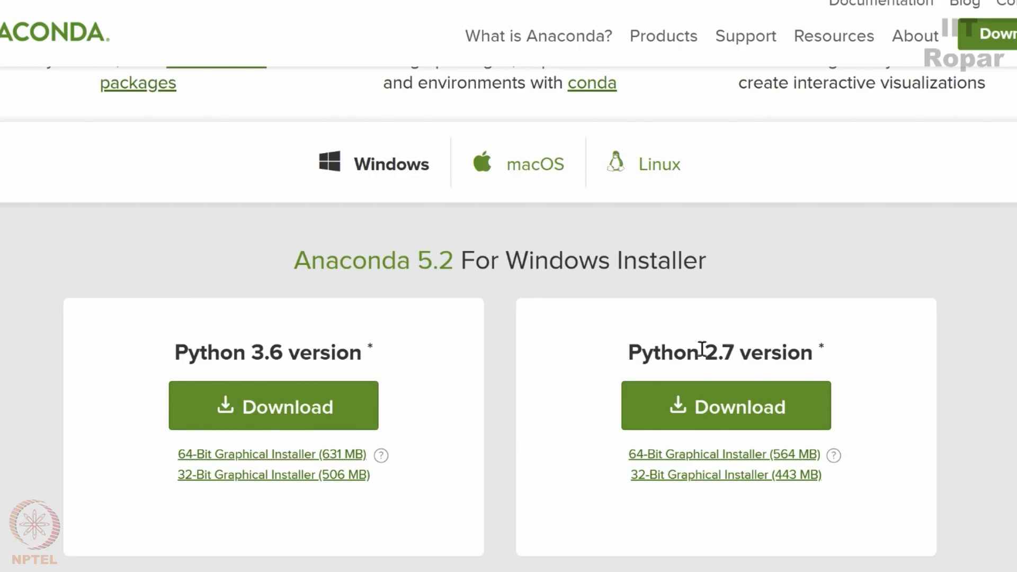
pyautogui.moveTo(578, 345)
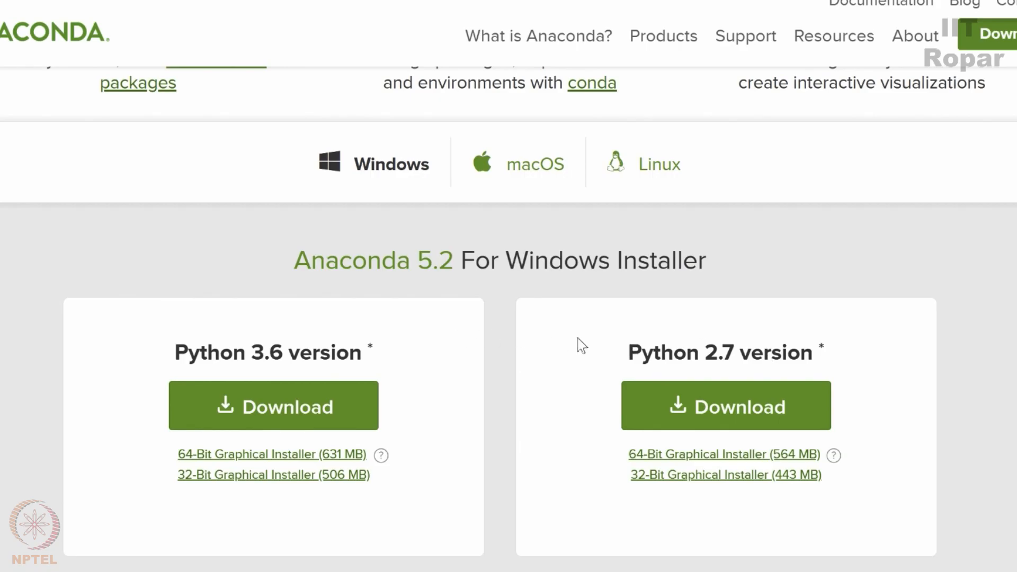
pyautogui.moveTo(428, 369)
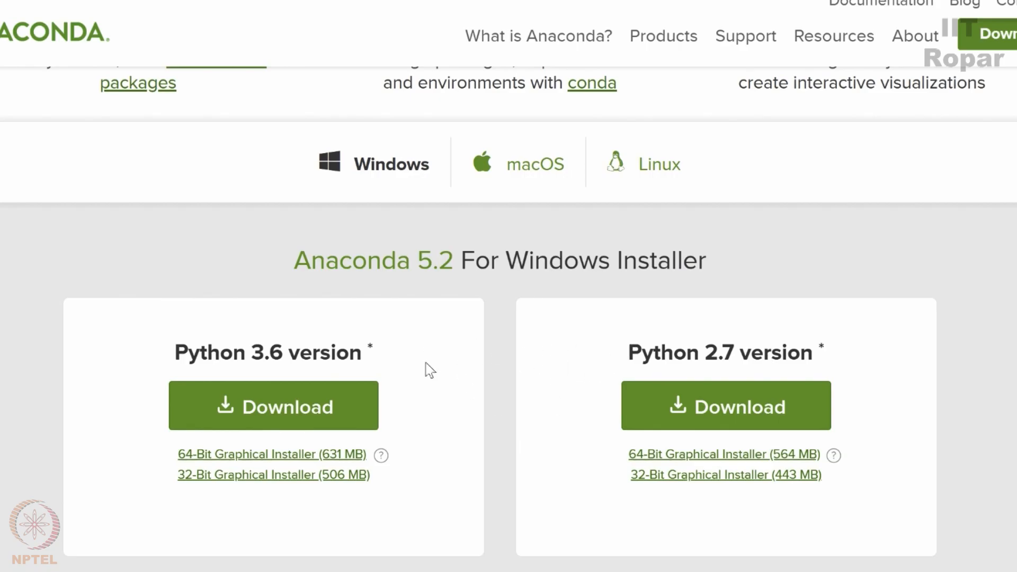
pyautogui.moveTo(631, 360)
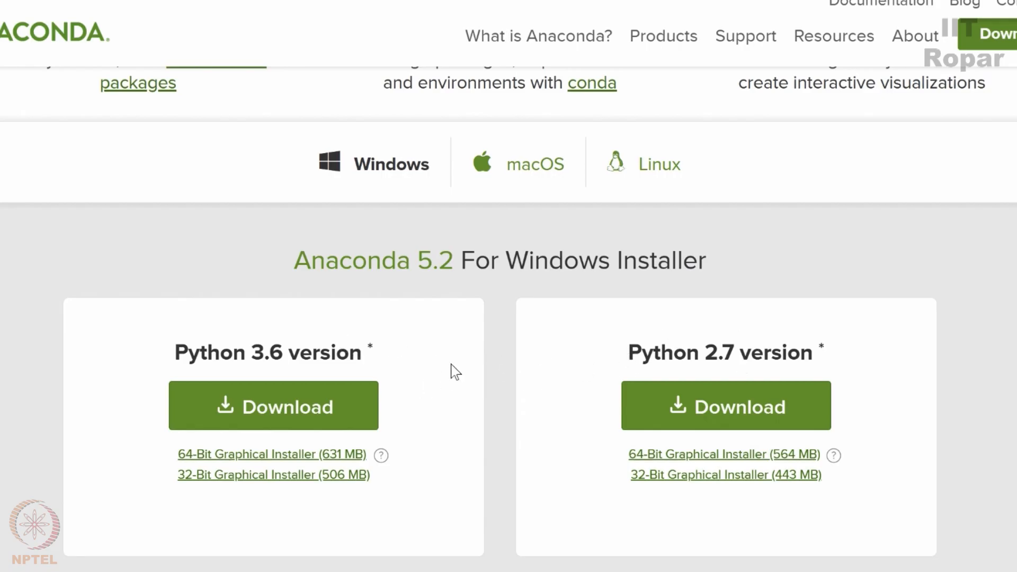
pyautogui.moveTo(461, 340)
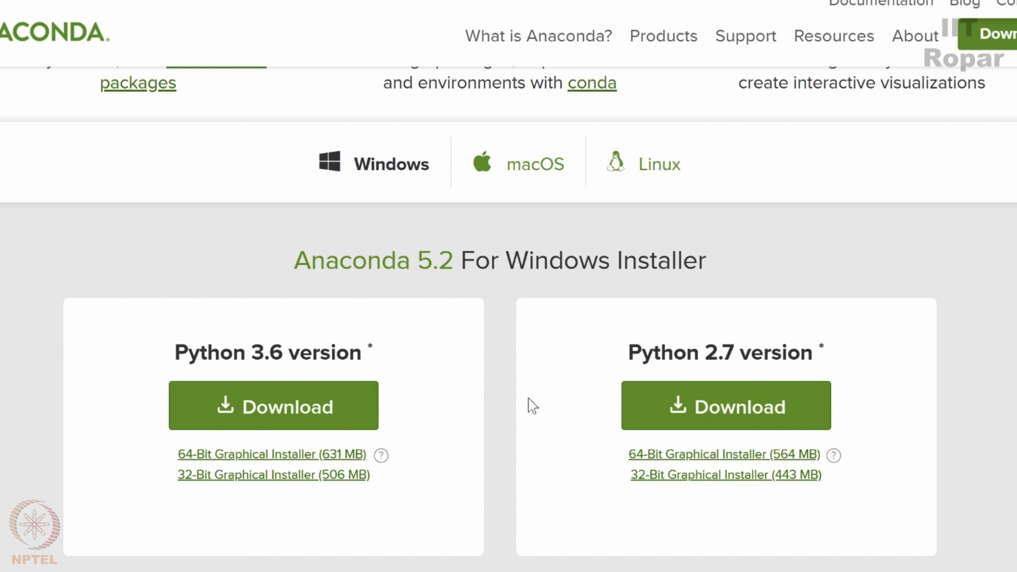
pyautogui.moveTo(507, 350)
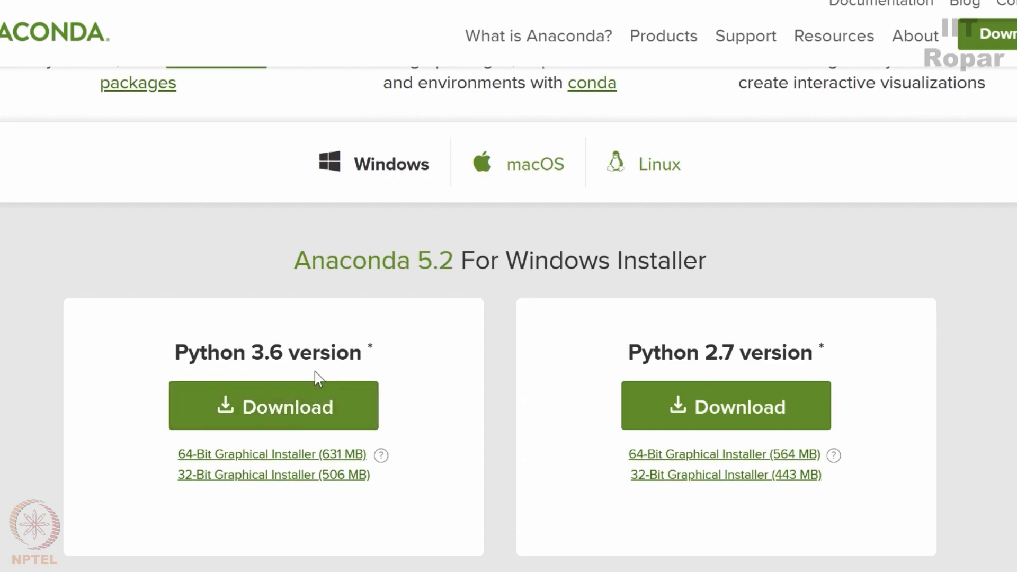
pyautogui.moveTo(417, 319)
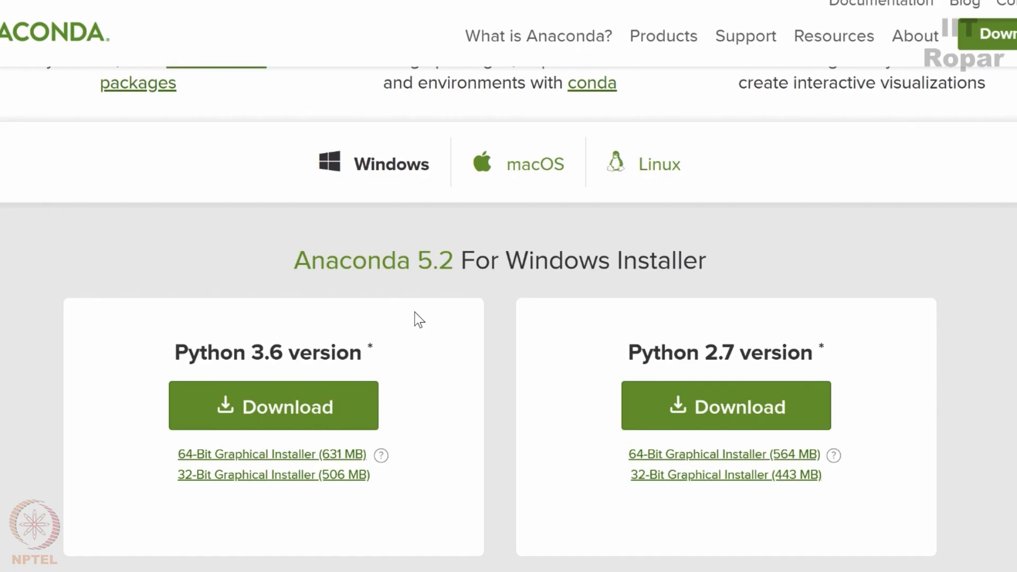
pyautogui.moveTo(383, 345)
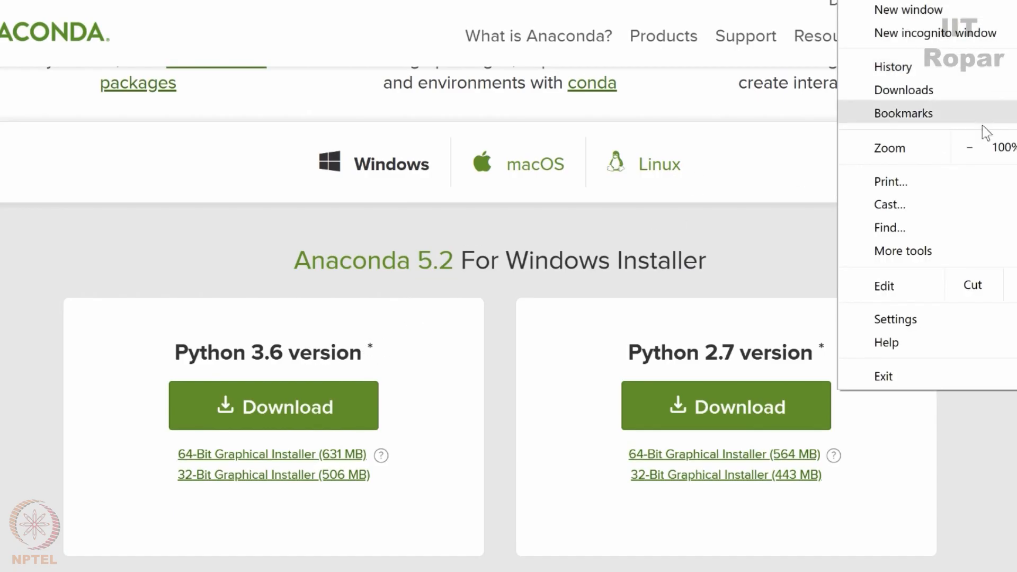
# Reveal the downloaded Anaconda3-5.2.0 installer in its Downloads folder.
pyautogui.click(903, 89)
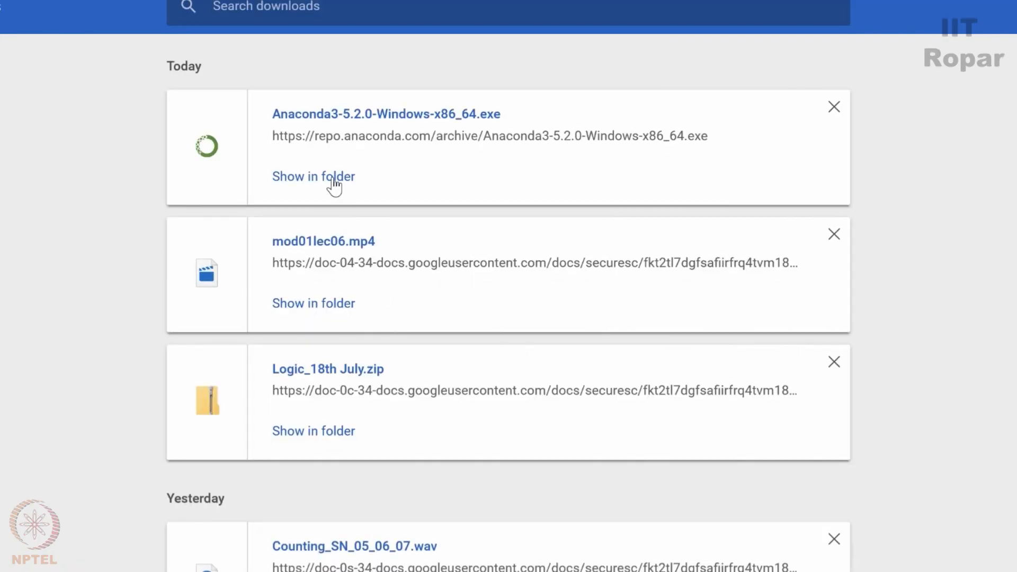
pyautogui.click(313, 177)
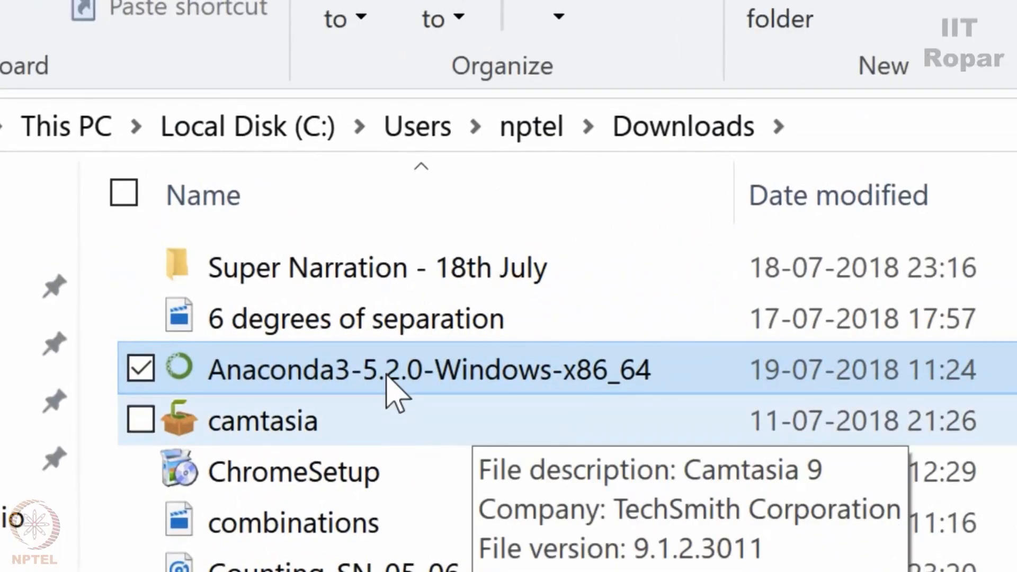
pyautogui.moveTo(477, 385)
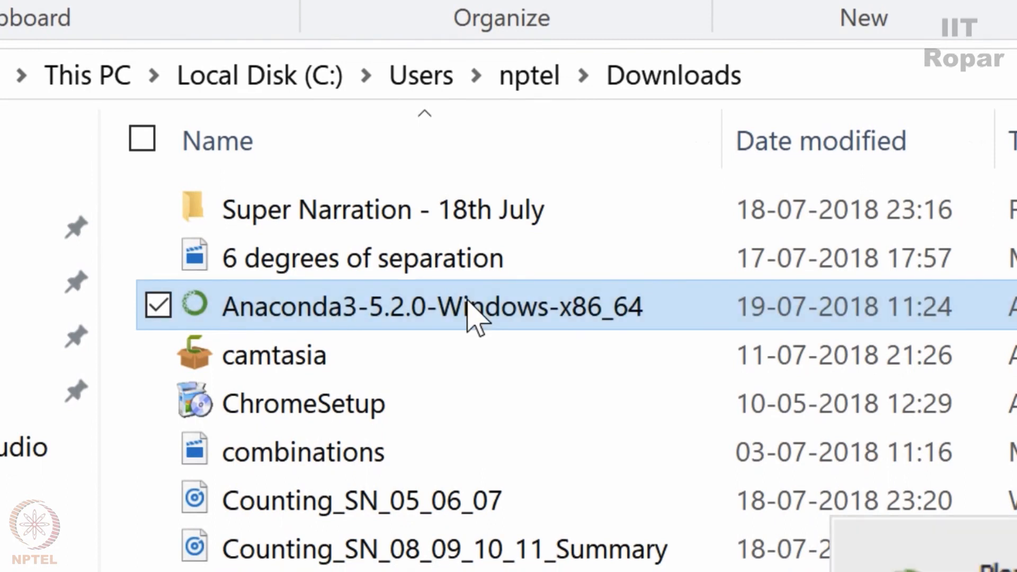
# Run Anaconda3-5.2.0-Windows-x86_64 from the Downloads folder.
pyautogui.doubleClick(470, 307)
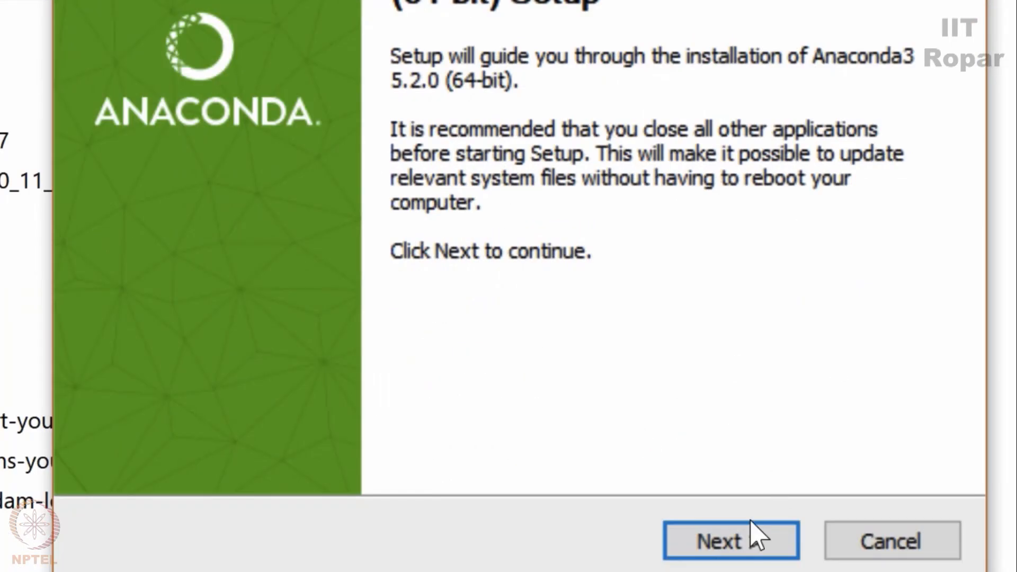
# Pass the welcome page, accept the license, and choose a Just Me install.
pyautogui.click(731, 541)
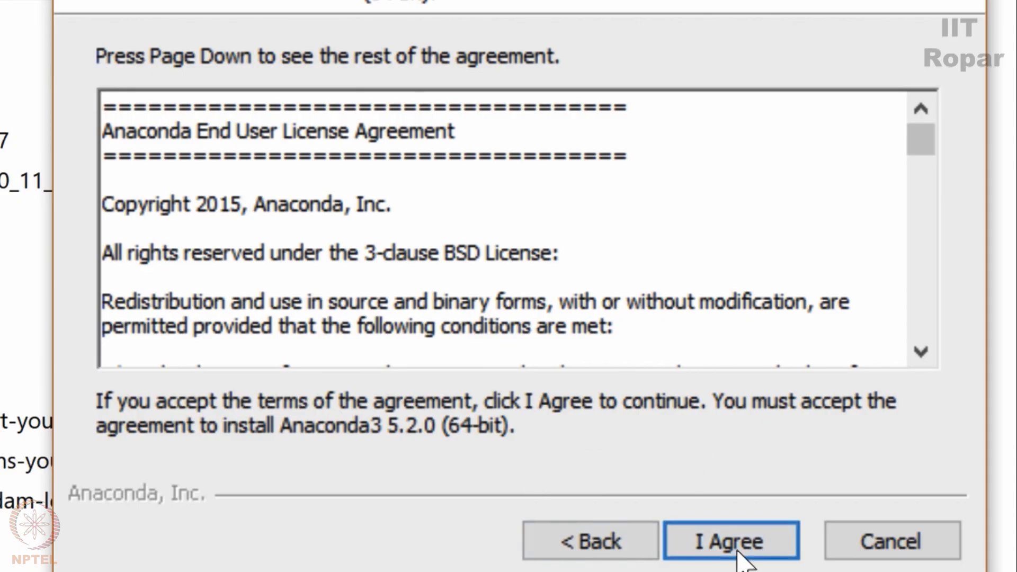
pyautogui.click(732, 556)
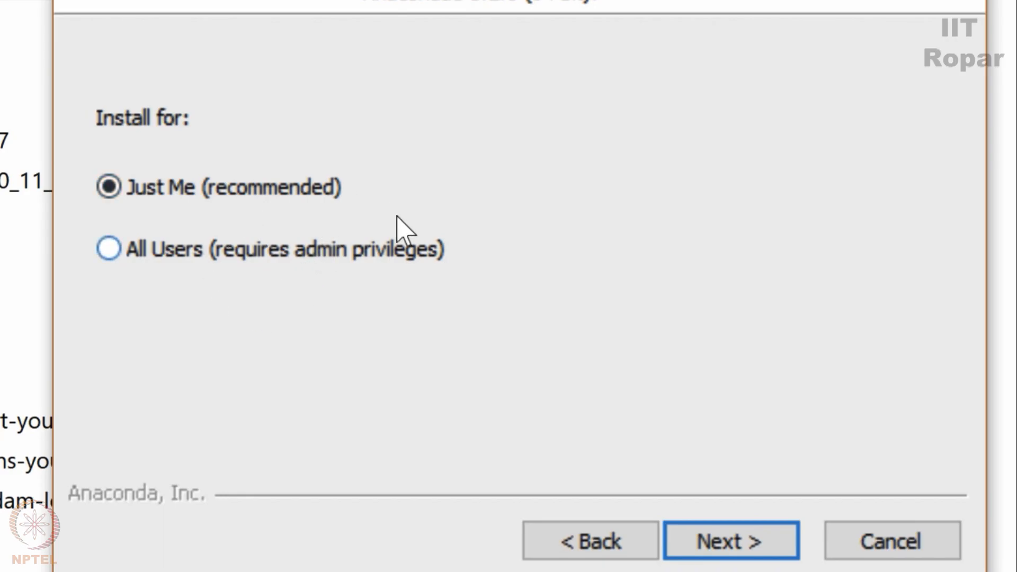
pyautogui.click(730, 555)
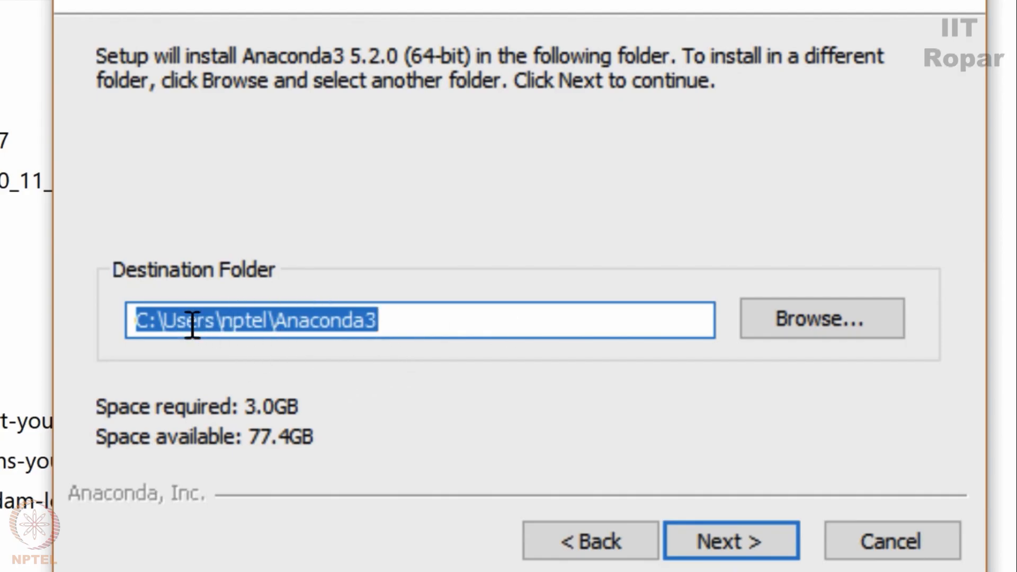
pyautogui.moveTo(584, 416)
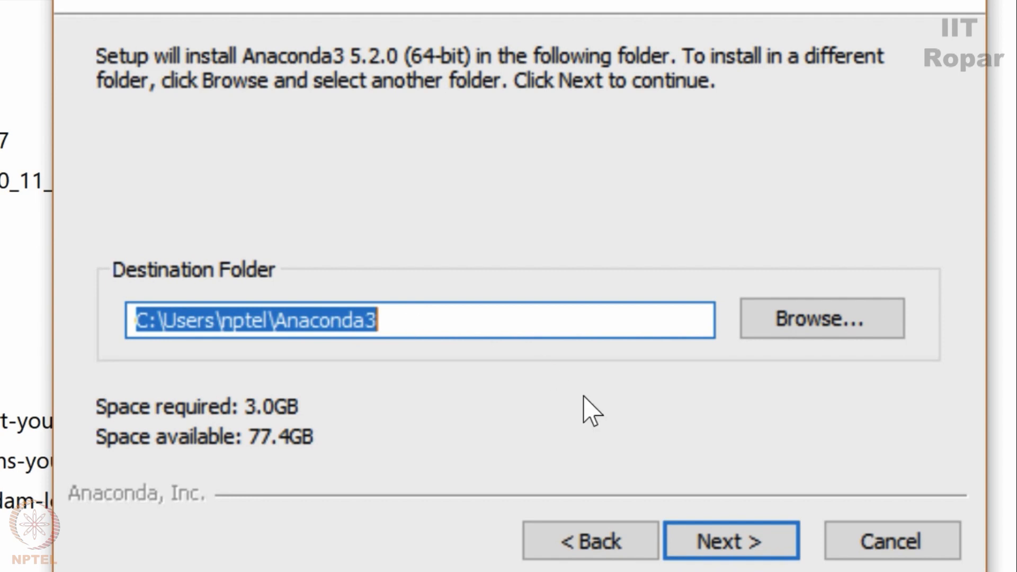
pyautogui.moveTo(646, 417)
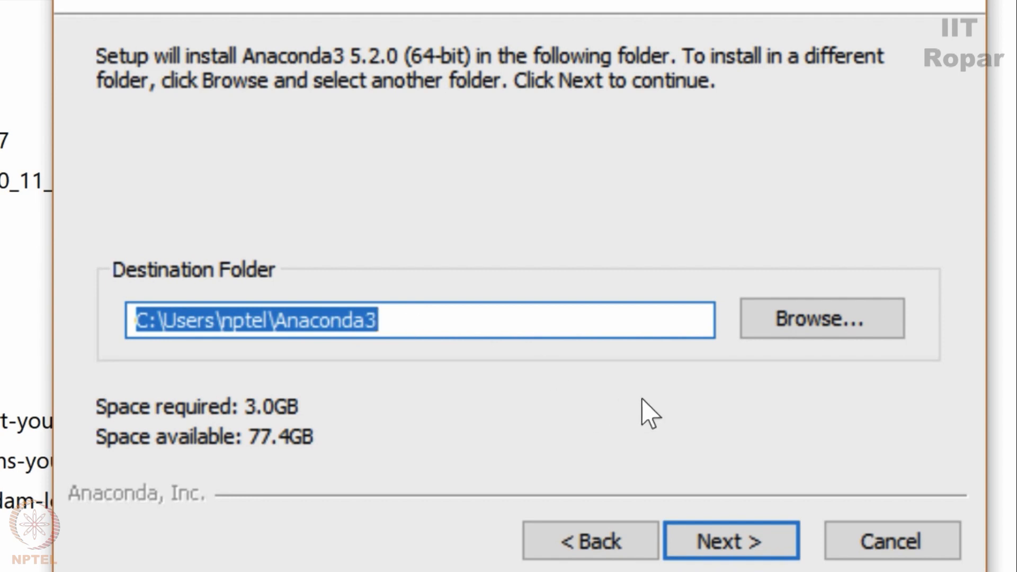
pyautogui.moveTo(680, 544)
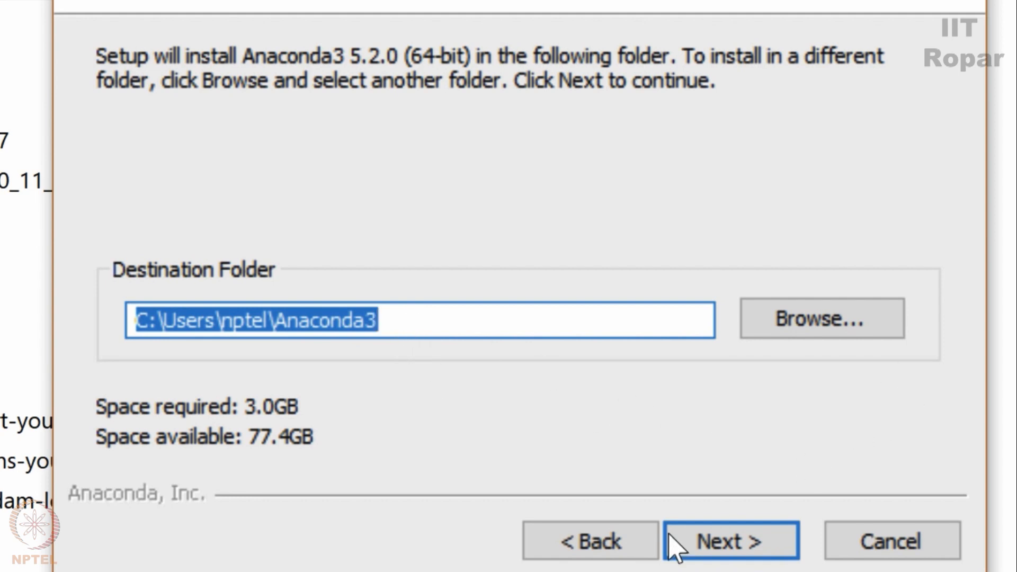
# Keep the C:\Users\nptel\Anaconda3 folder and default options, and install.
pyautogui.click(733, 556)
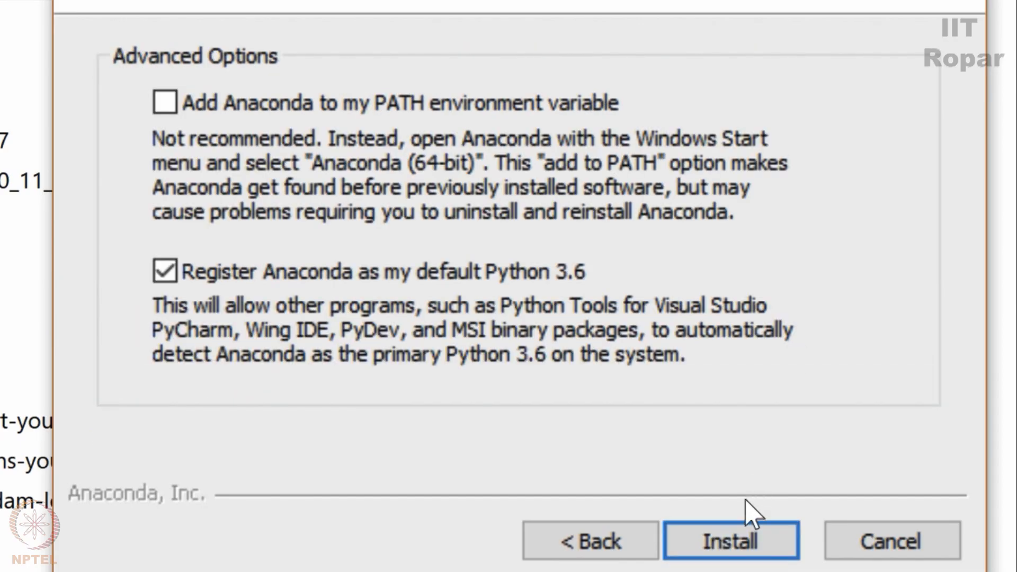
pyautogui.click(730, 555)
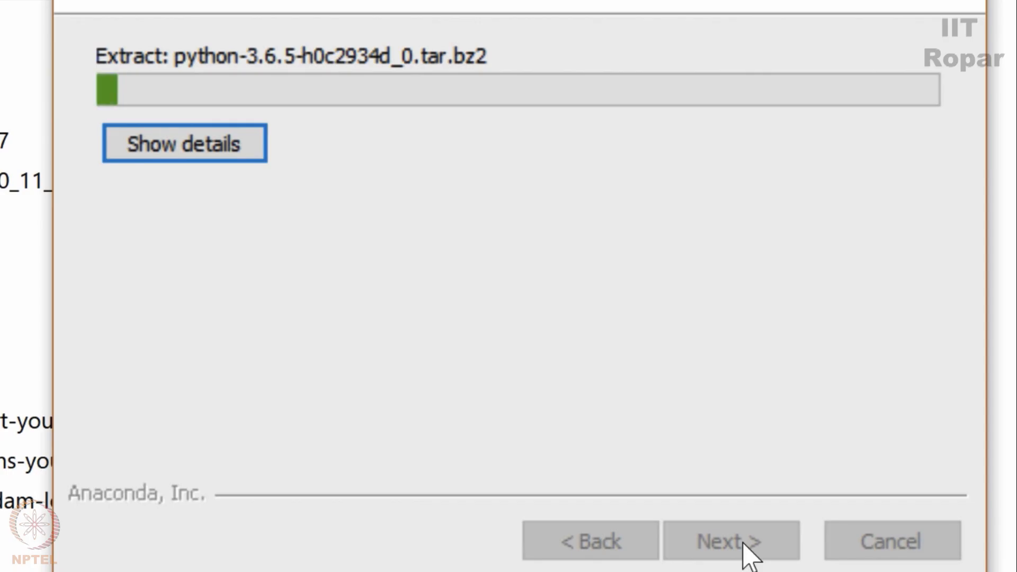
pyautogui.moveTo(931, 182)
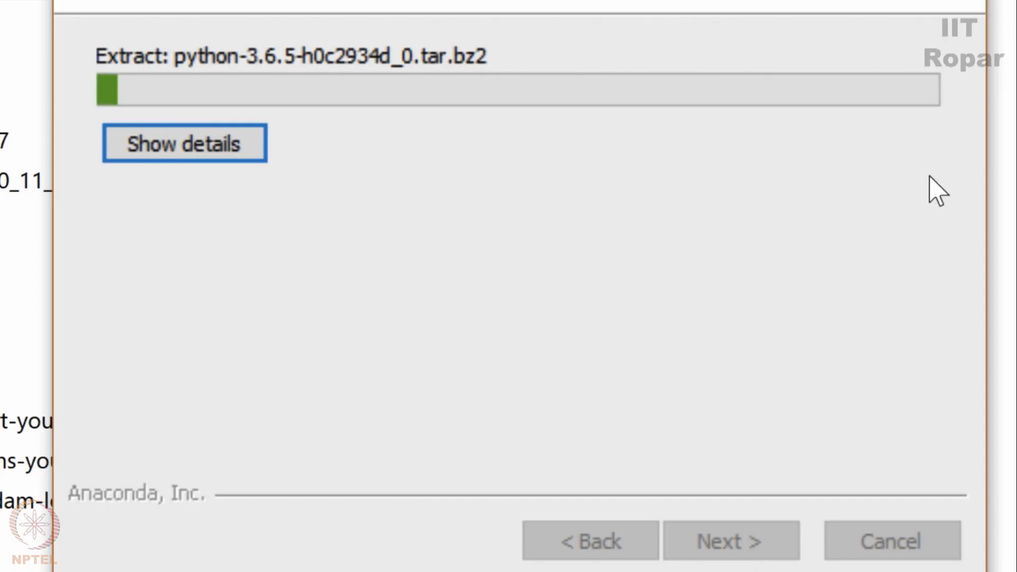